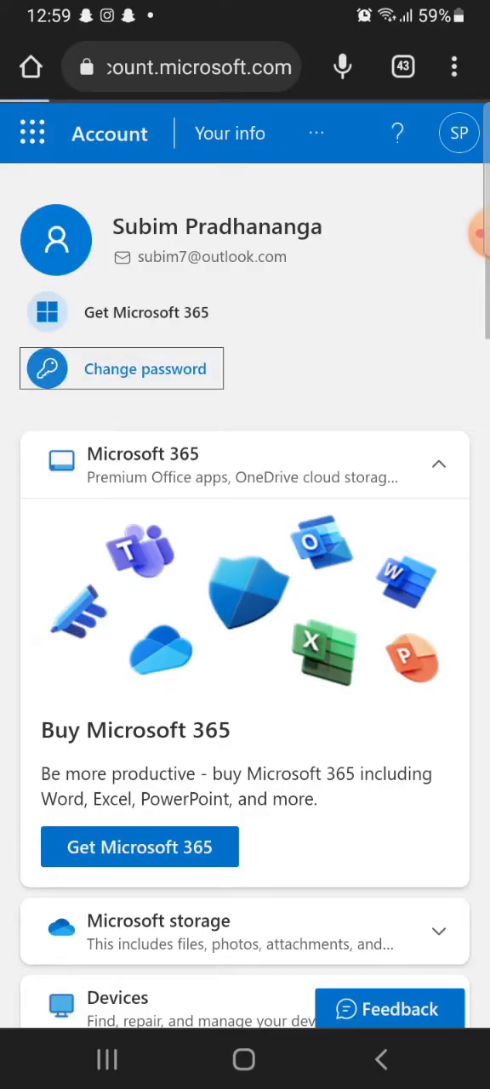
Step: Start a password change from the Microsoft account page to reach the current-password prompt
{"action": "left_click", "coordinate": [121, 369]}
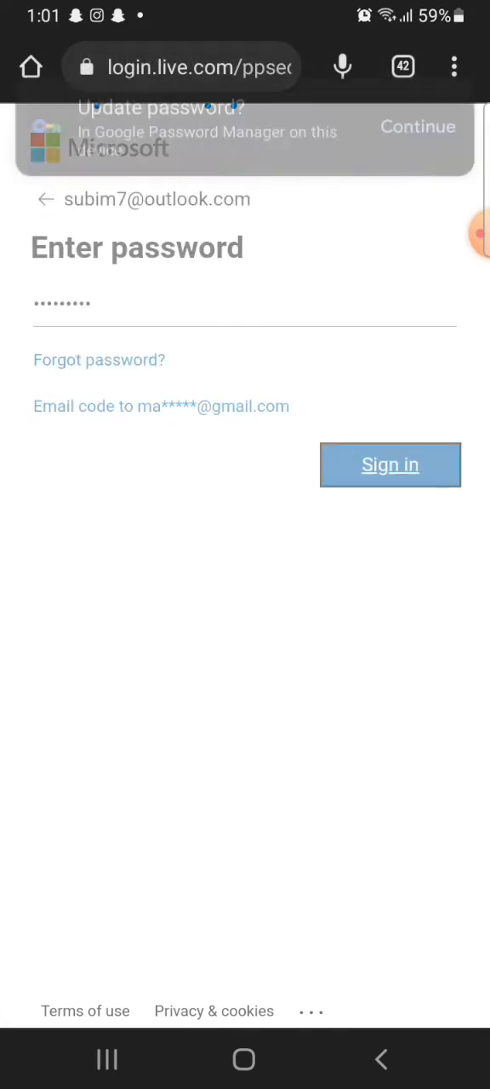
{"action": "left_click", "coordinate": [390, 465]}
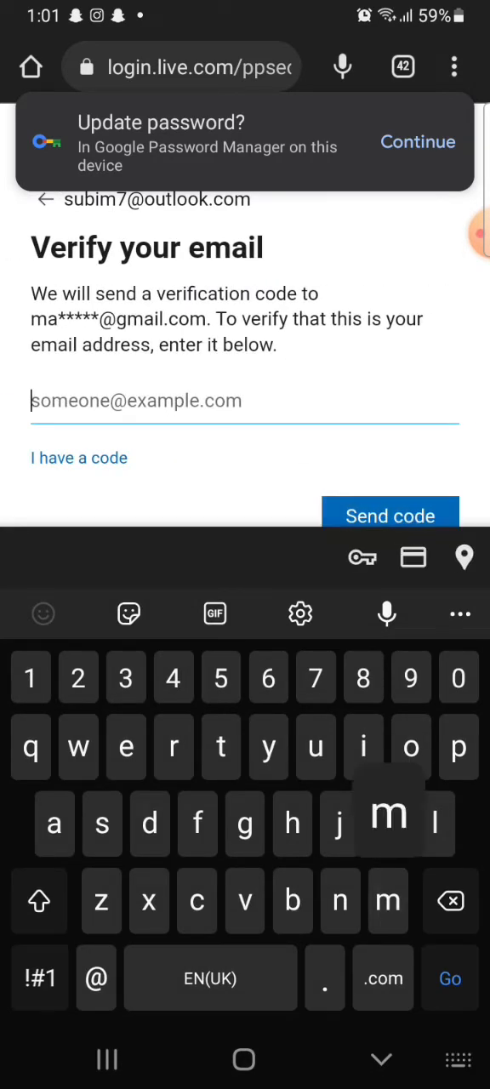
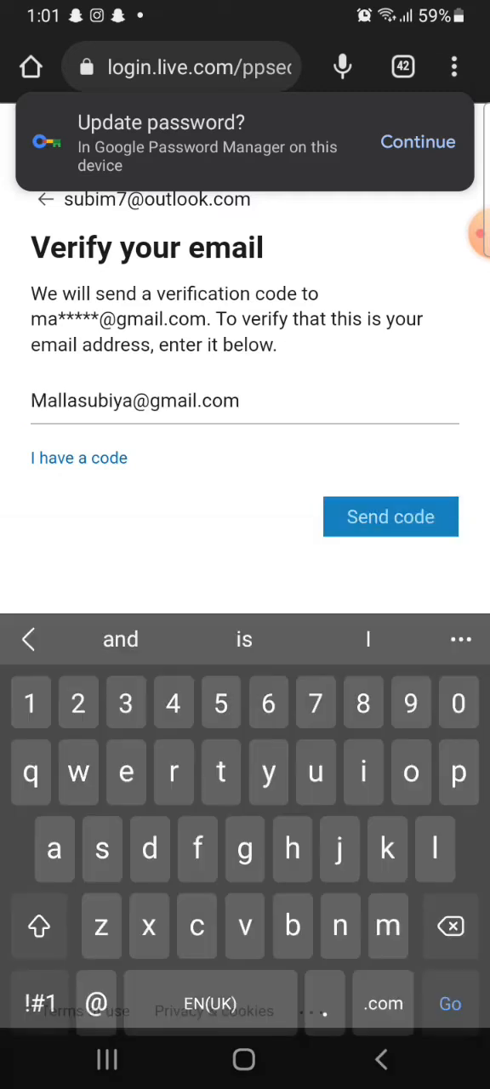
{"action": "left_click", "coordinate": [391, 517]}
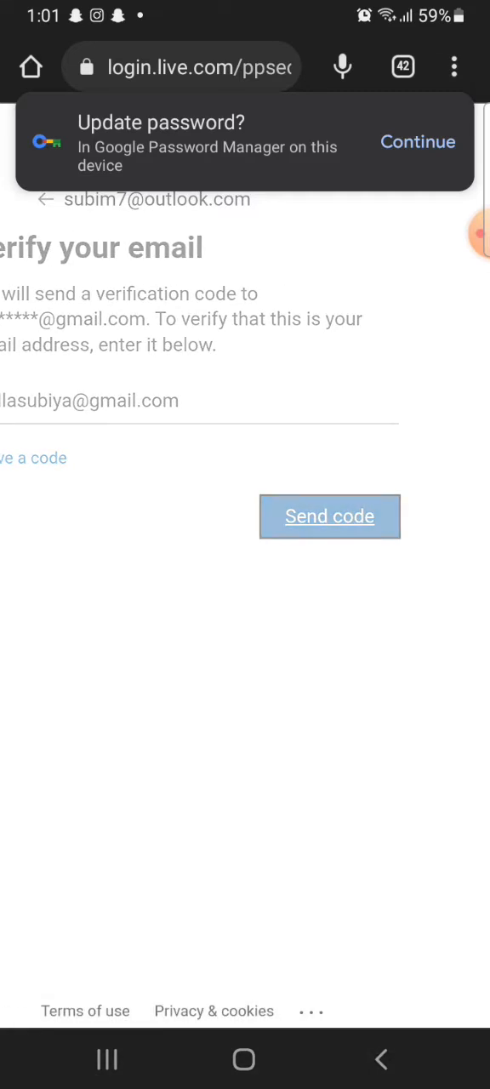
{"action": "left_click", "coordinate": [330, 516]}
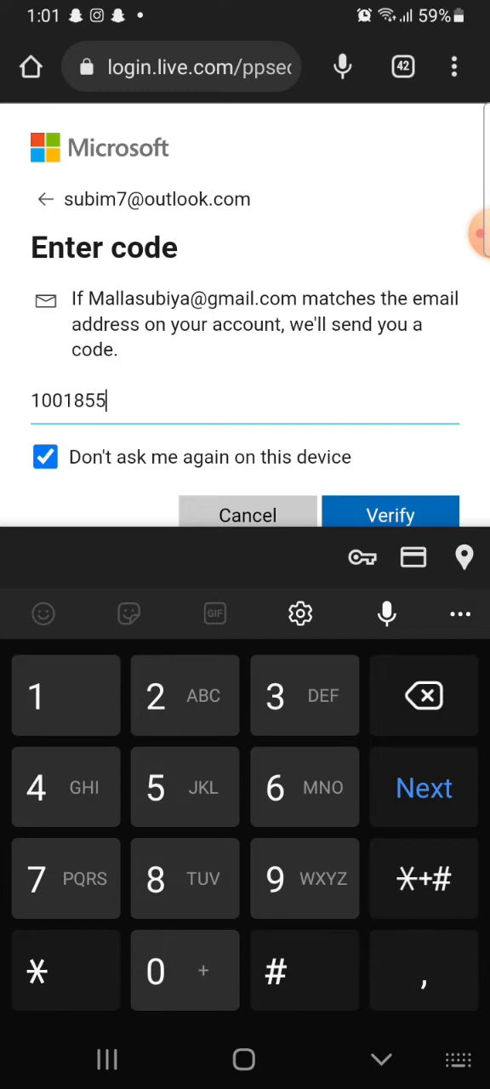
{"action": "left_click", "coordinate": [390, 516]}
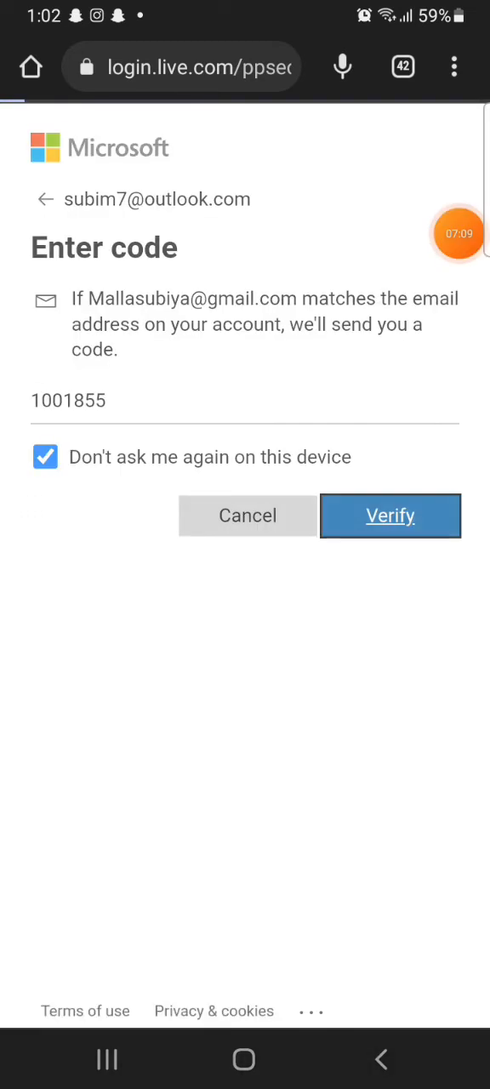
{"action": "left_click", "coordinate": [389, 515]}
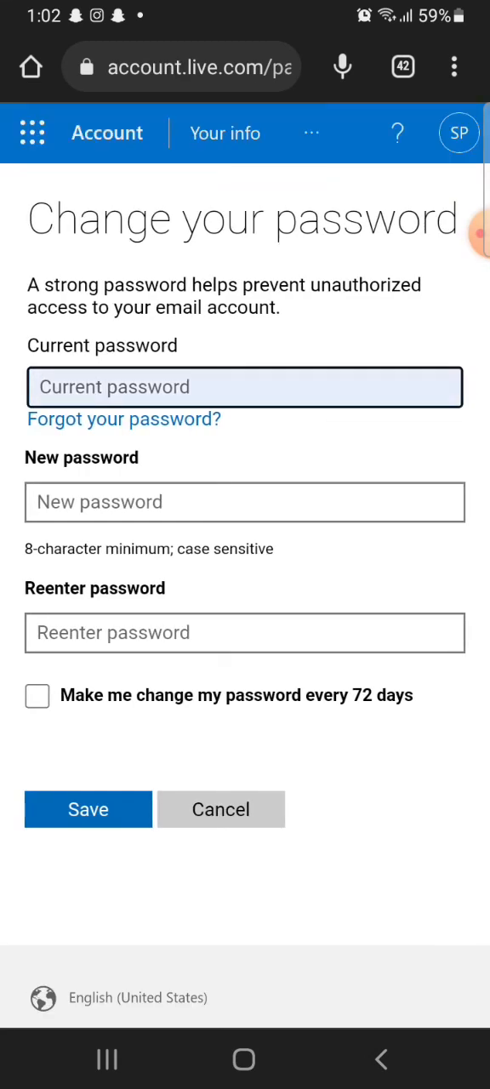
{"action": "type", "text": "R"}
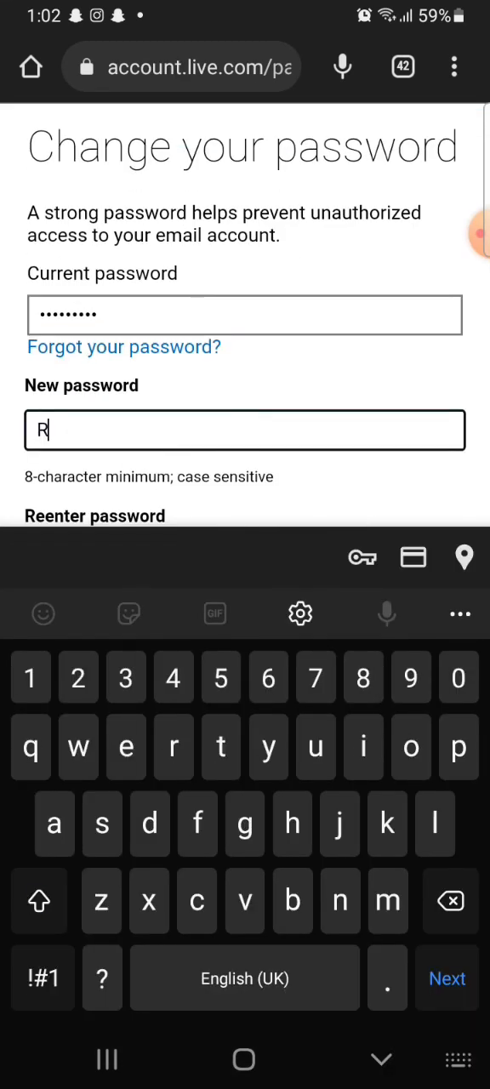